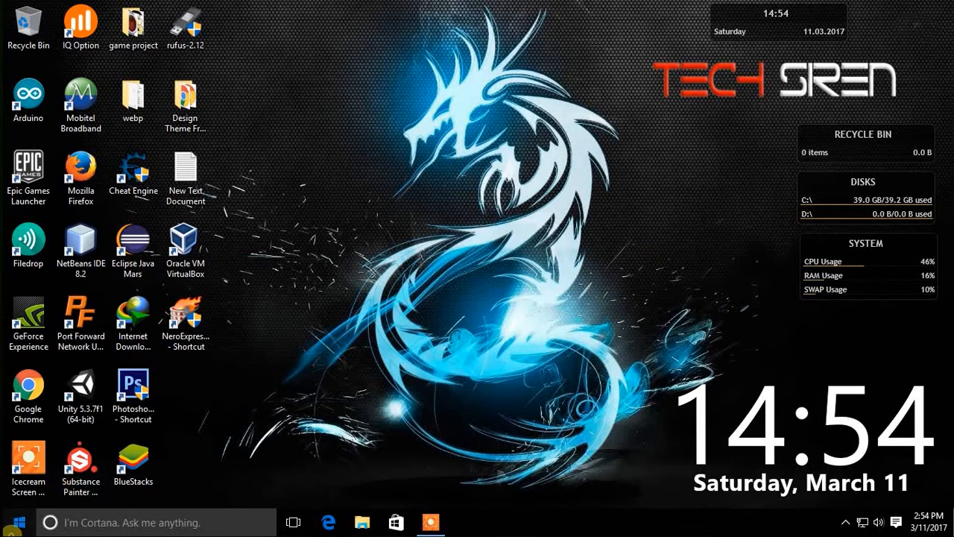
Step: Launch Disk Management from Start search (diskm) and maximize it to show Disk 0's partitions
left_click(12, 522)
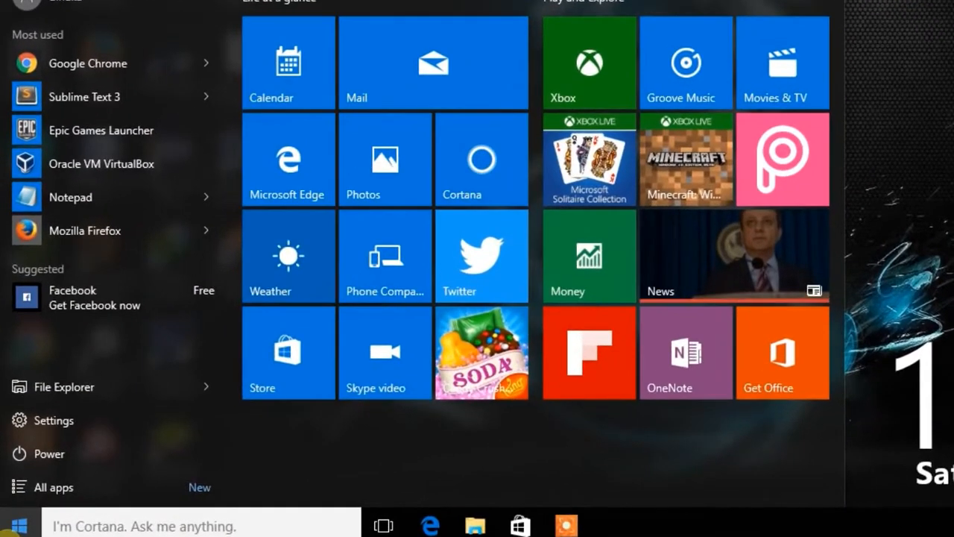
type("diskm")
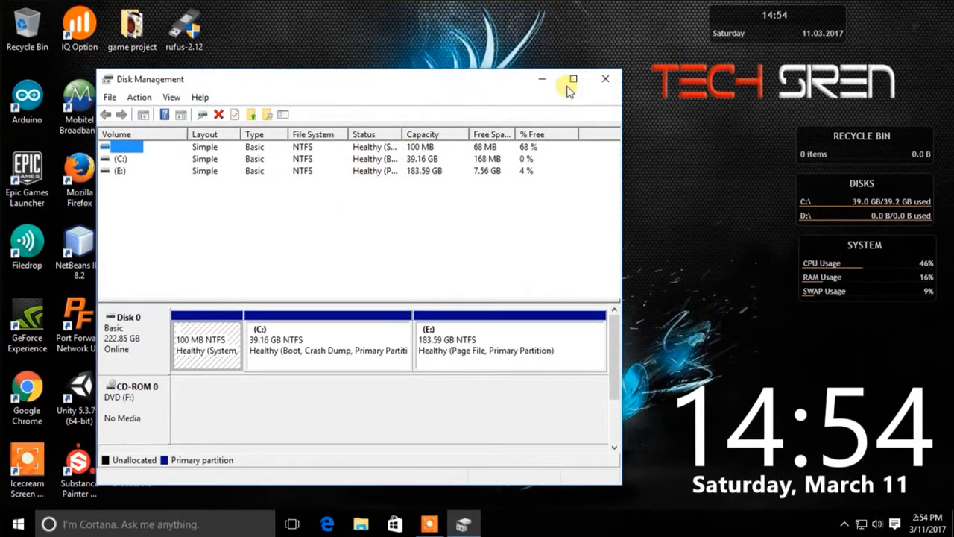
left_click(573, 78)
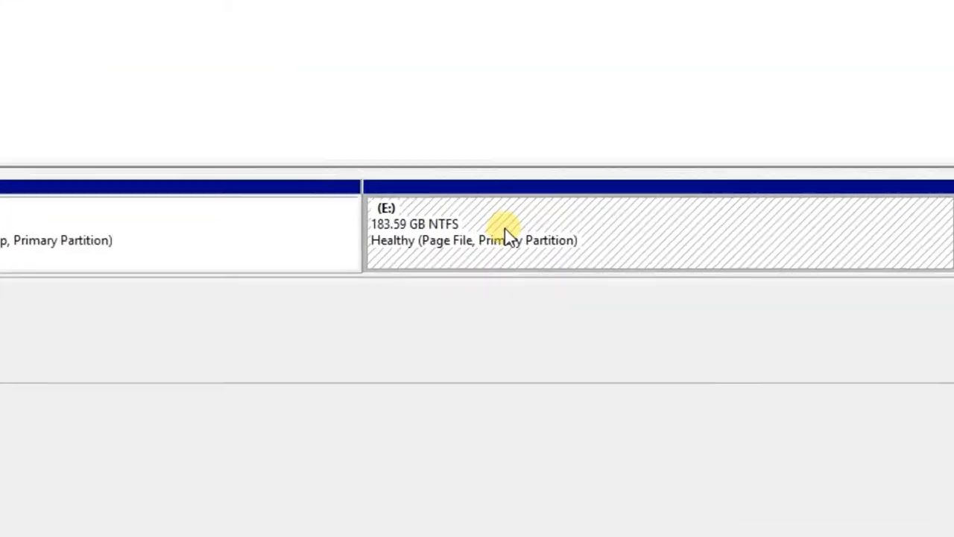
Step: Shrink E: by 2000 MB, leaving 1.95 GB unallocated after it on Disk 0
right_click(507, 236)
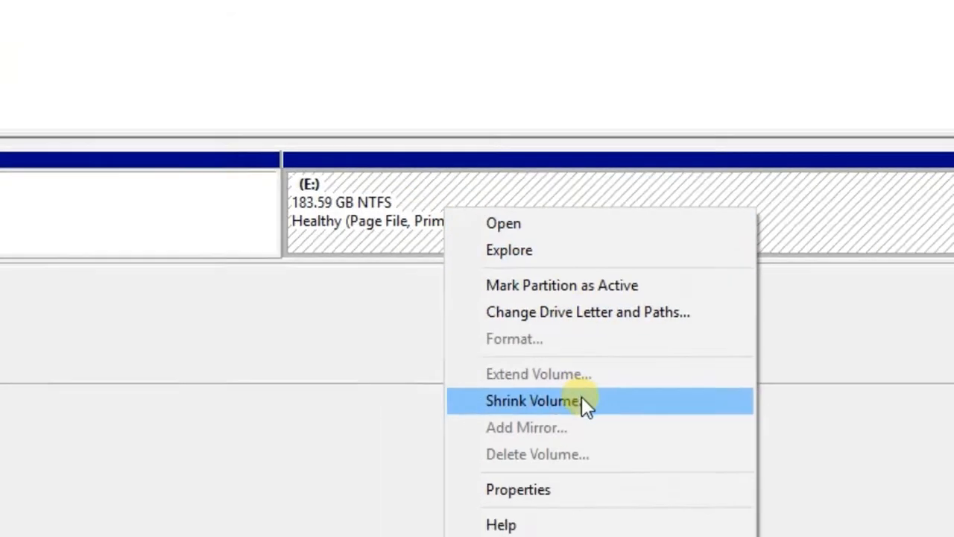
left_click(532, 399)
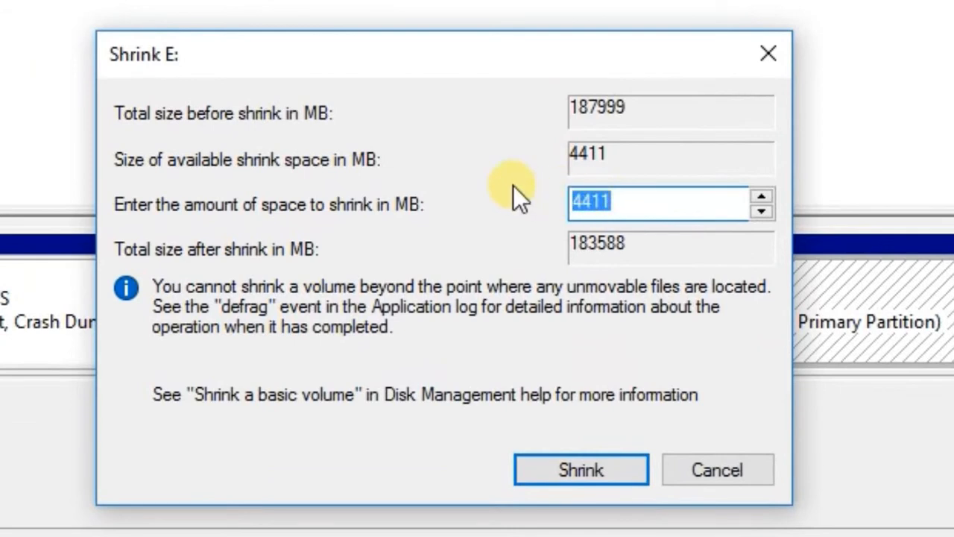
type("2000")
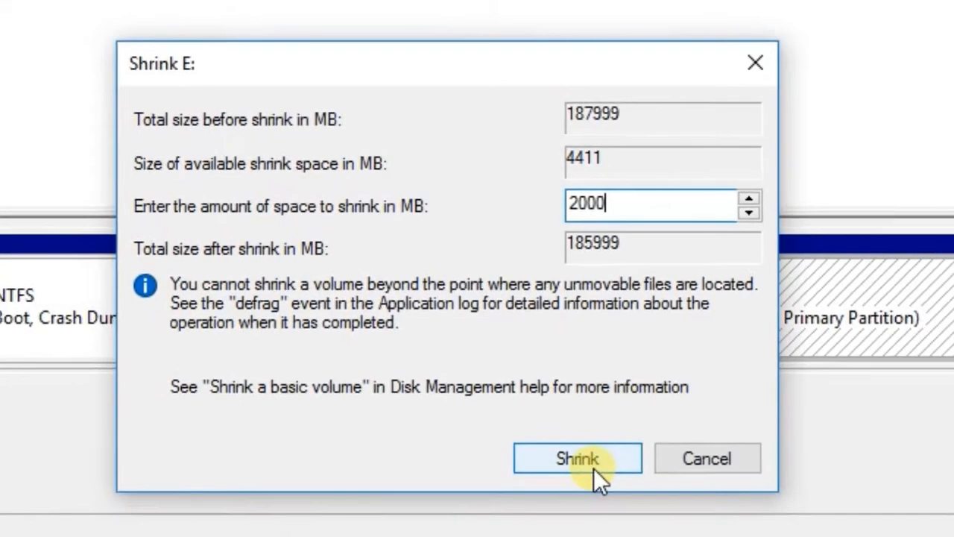
left_click(577, 457)
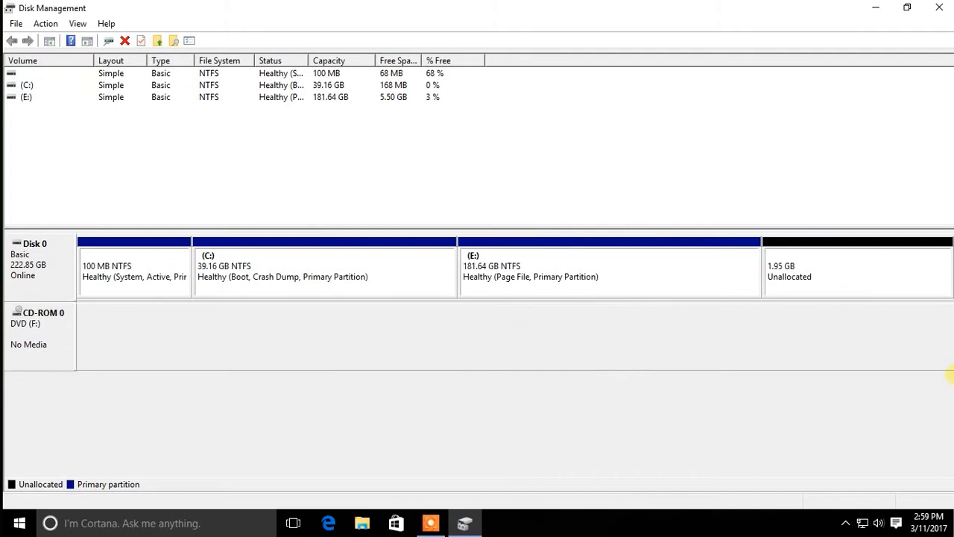
left_click(858, 270)
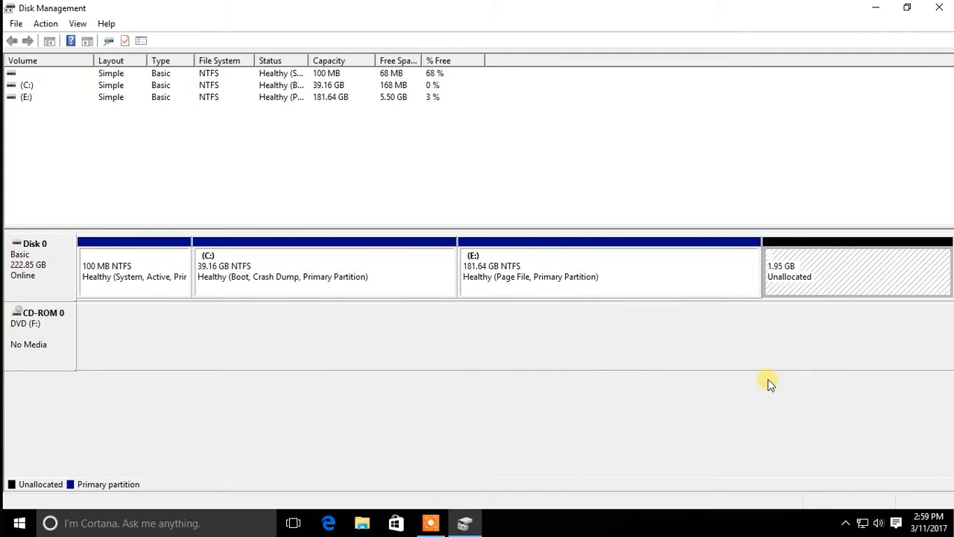
mouse_move(829, 276)
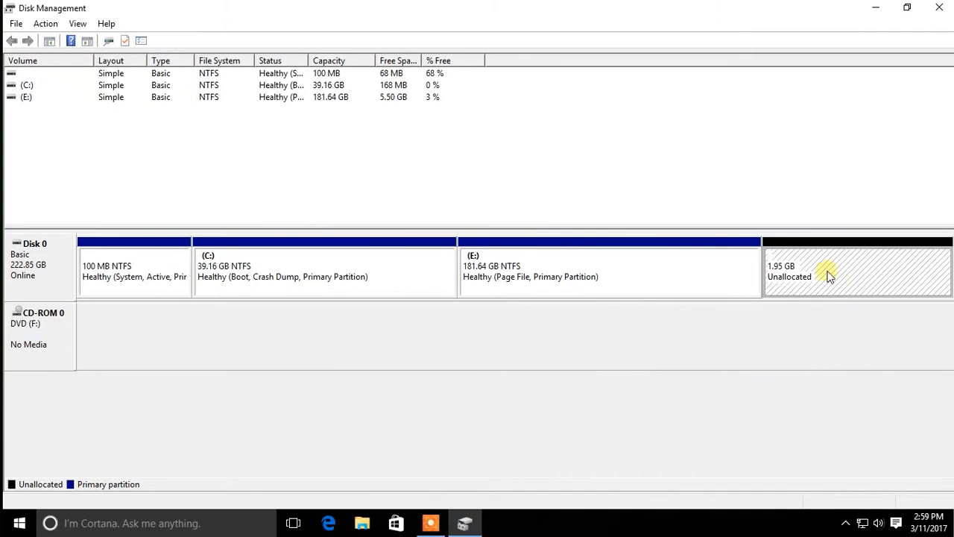
Step: Create a 1999 MB NTFS simple volume in the unallocated space, letter D, label New Volume
right_click(820, 271)
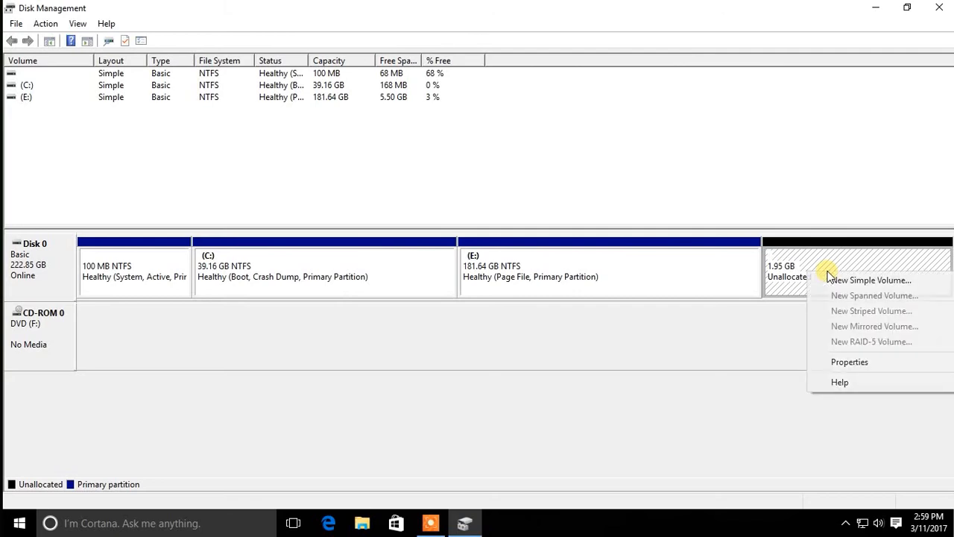
left_click(871, 281)
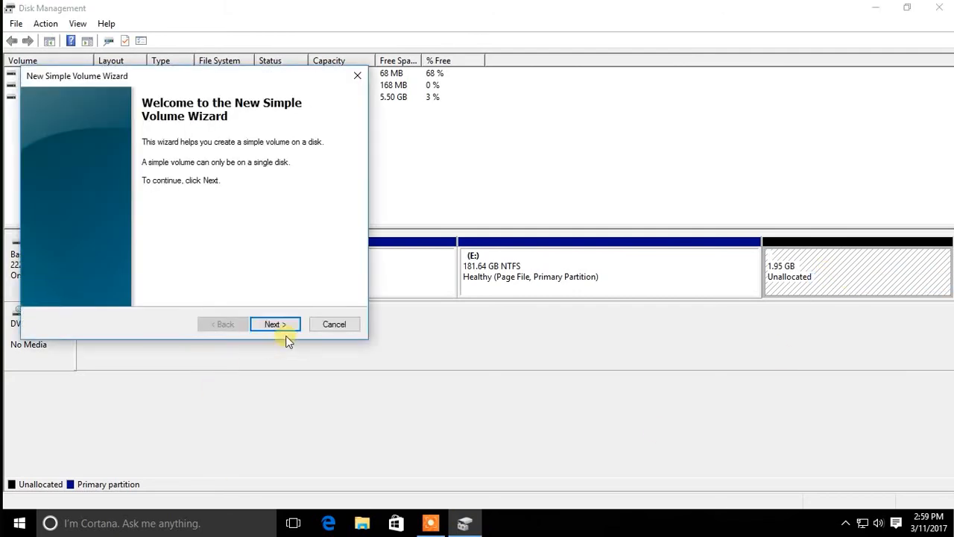
left_click(275, 324)
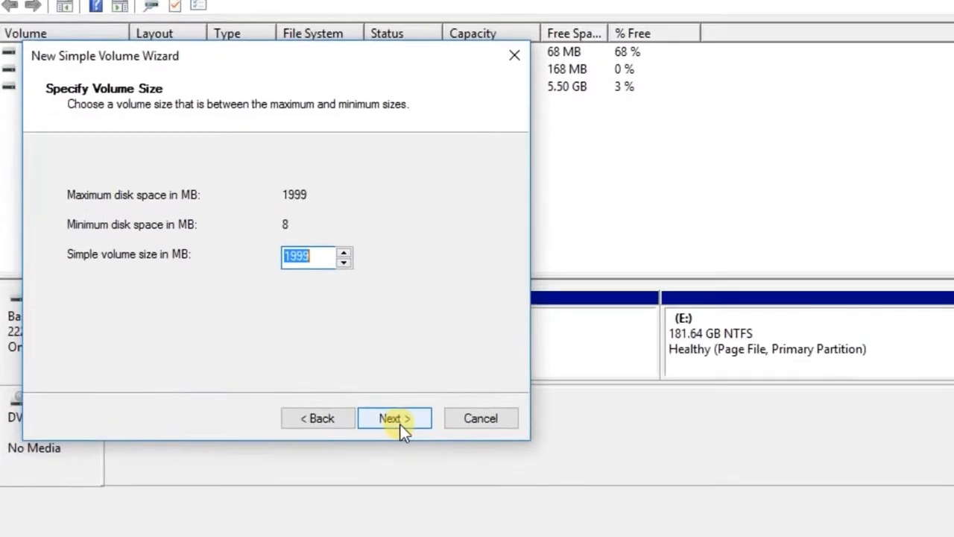
left_click(393, 417)
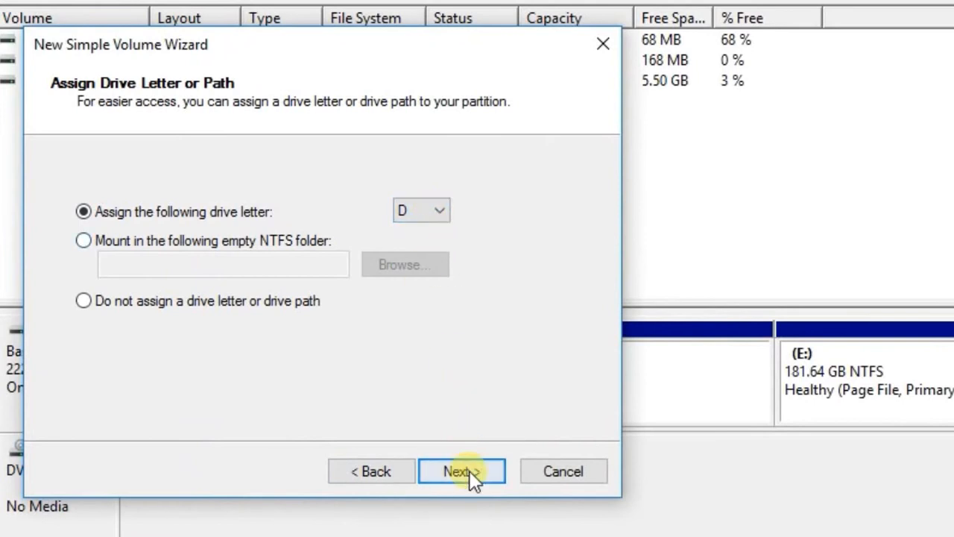
left_click(461, 471)
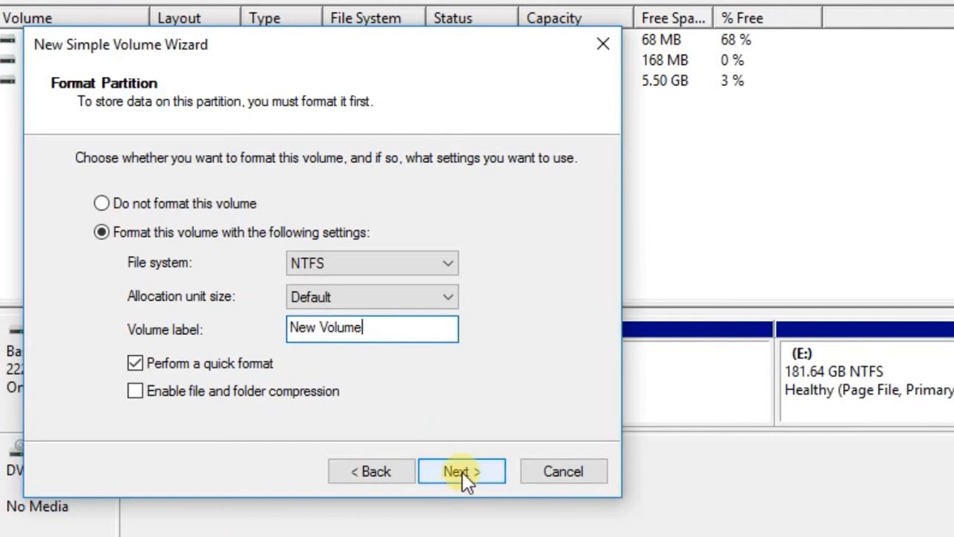
left_click(460, 472)
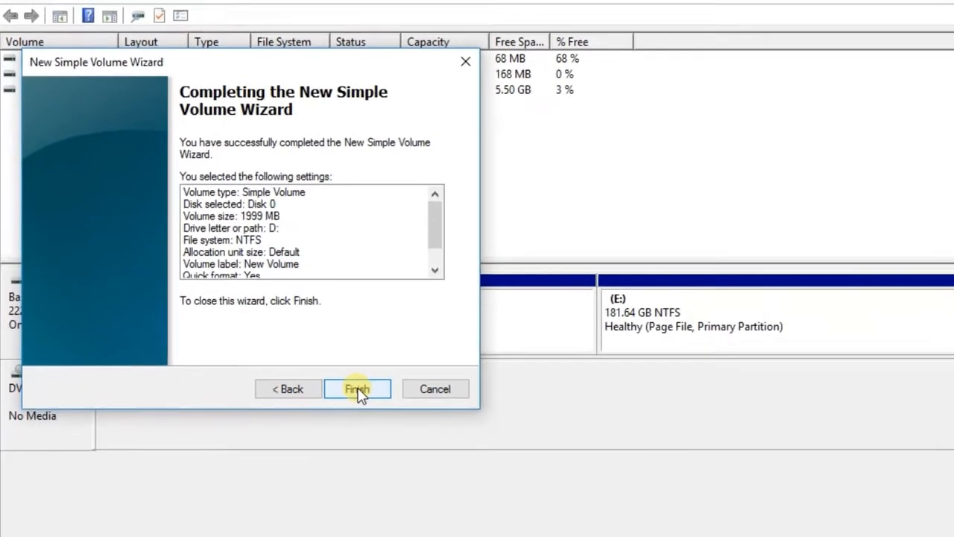
left_click(358, 388)
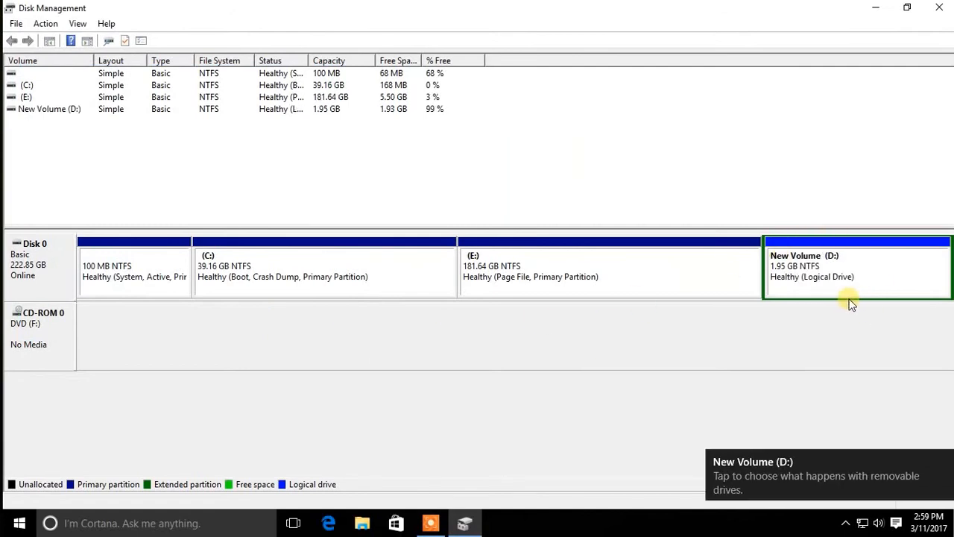
Step: Check that New Volume (D:) appears under This PC in File Explorer, then return to Disk Management
left_click(857, 268)
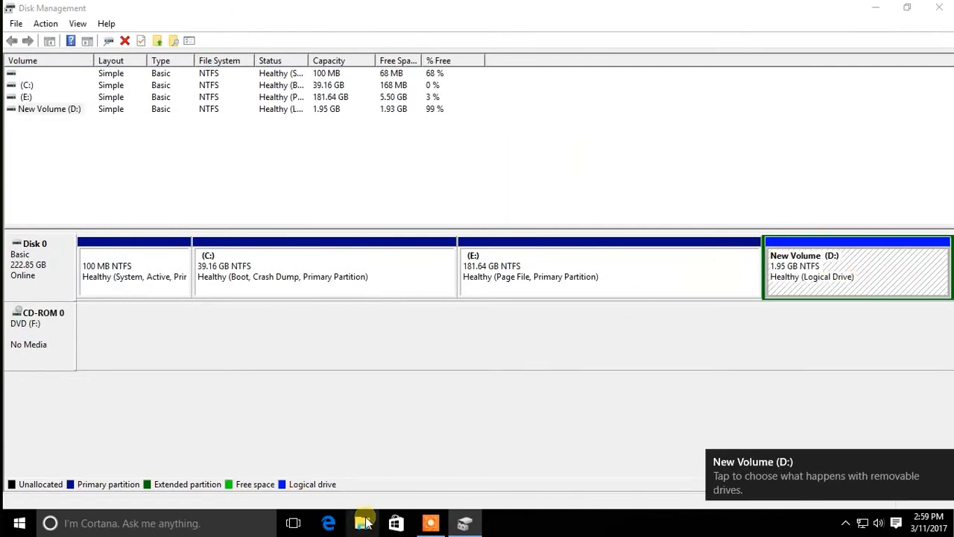
left_click(362, 522)
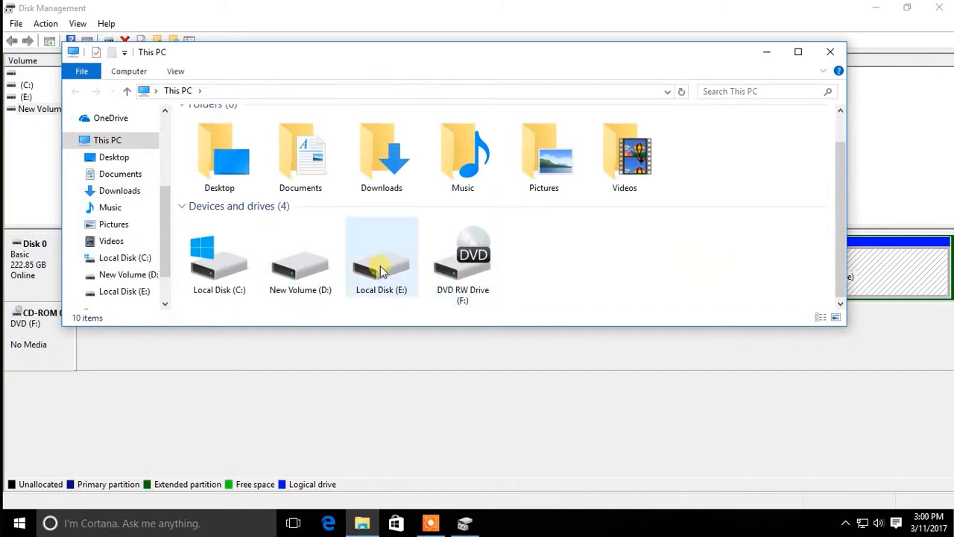
left_click(300, 257)
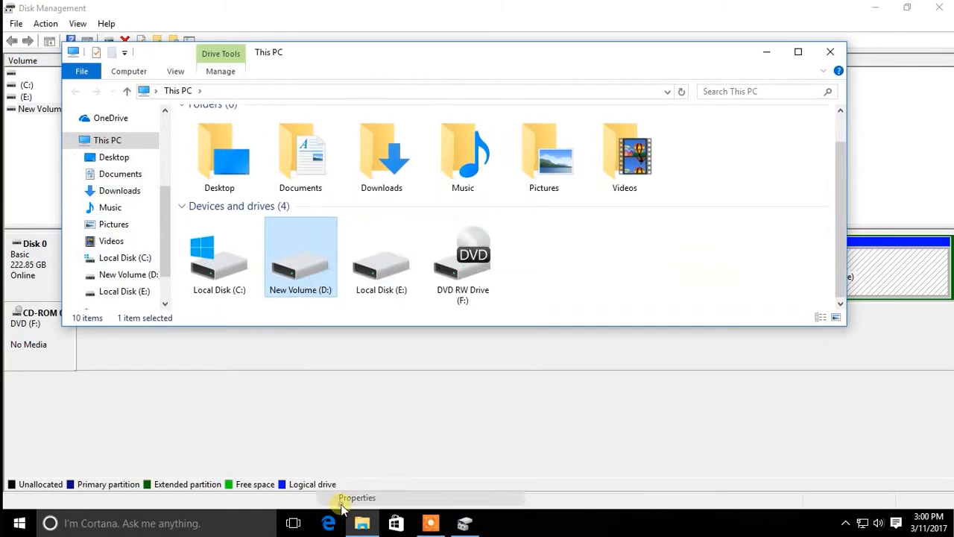
mouse_move(695, 72)
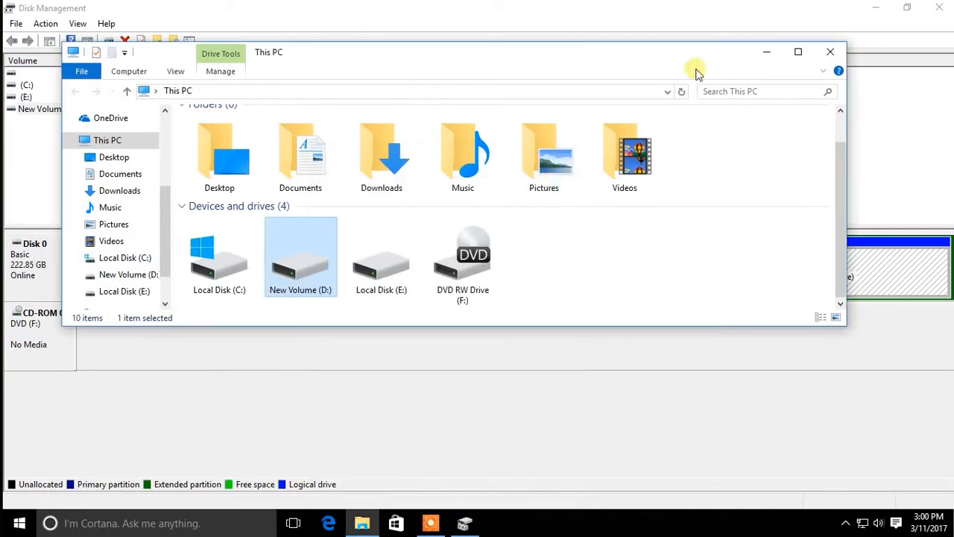
mouse_move(831, 51)
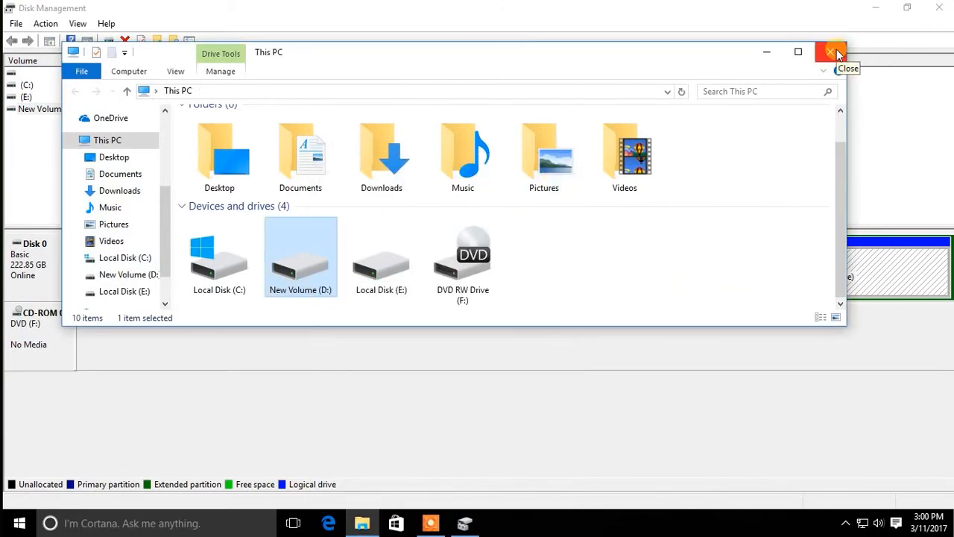
left_click(829, 50)
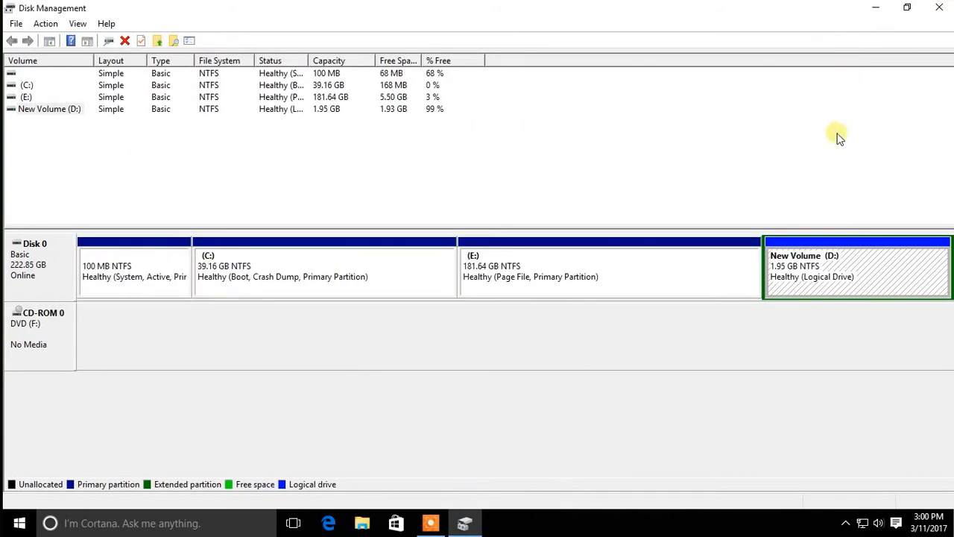
Step: Delete New Volume (D:), confirming the erase
right_click(820, 268)
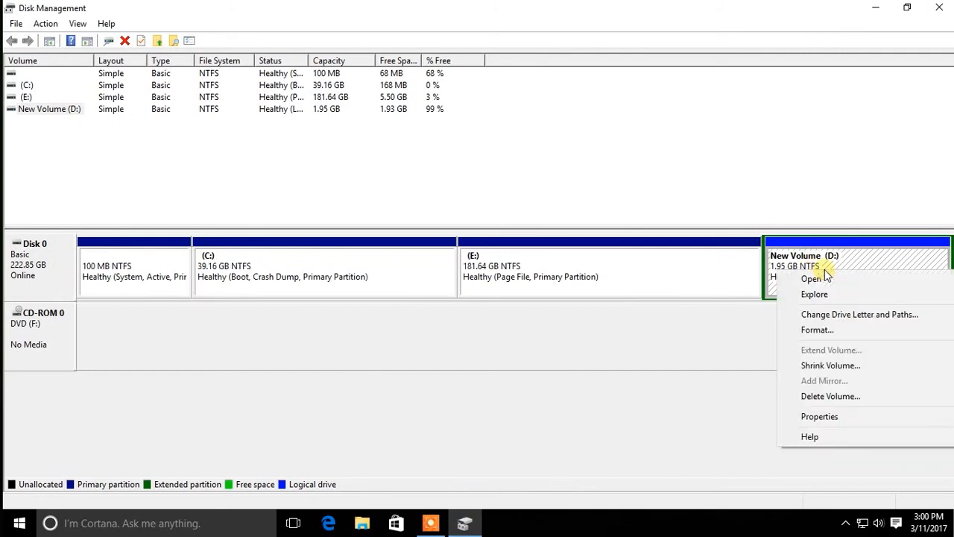
left_click(831, 397)
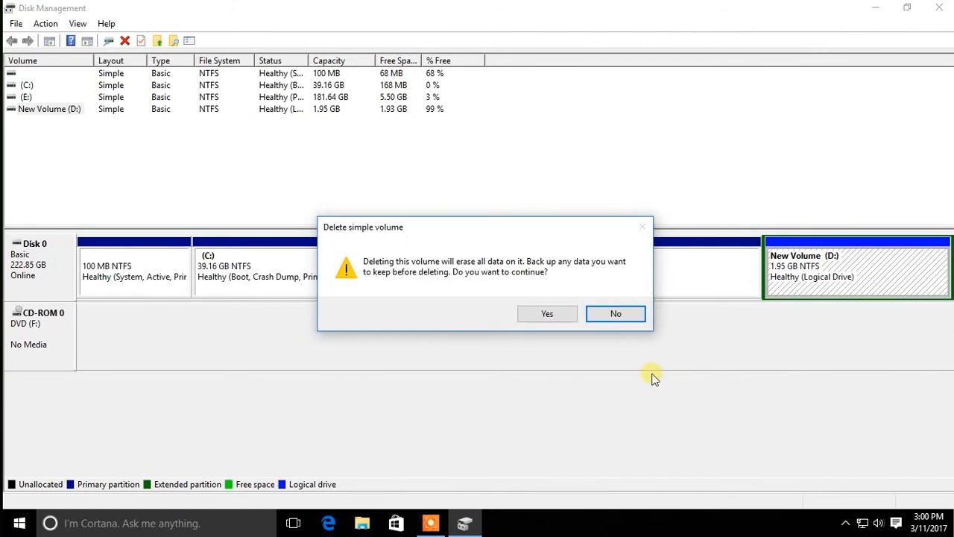
left_click(546, 314)
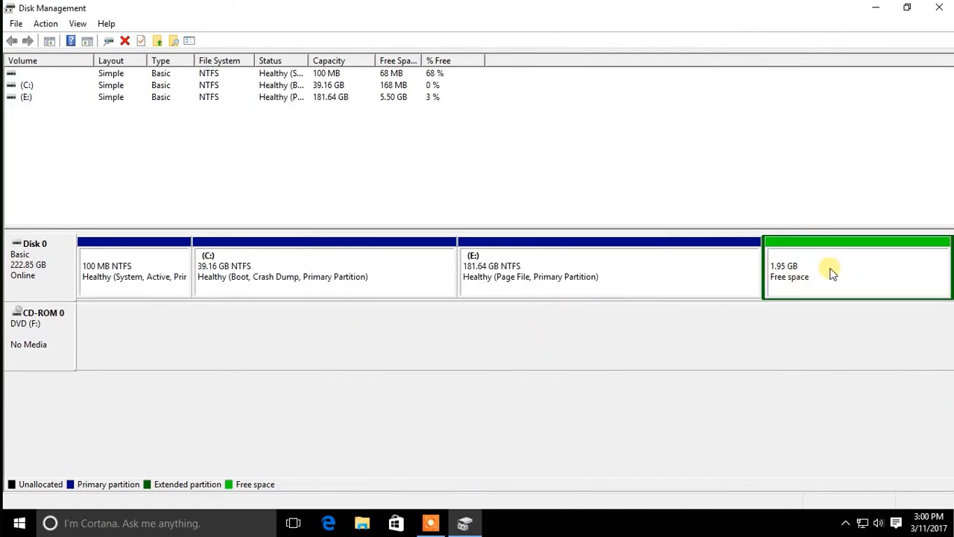
Step: Delete the leftover 1.95 GB extended partition so the space becomes unallocated
left_click(608, 269)
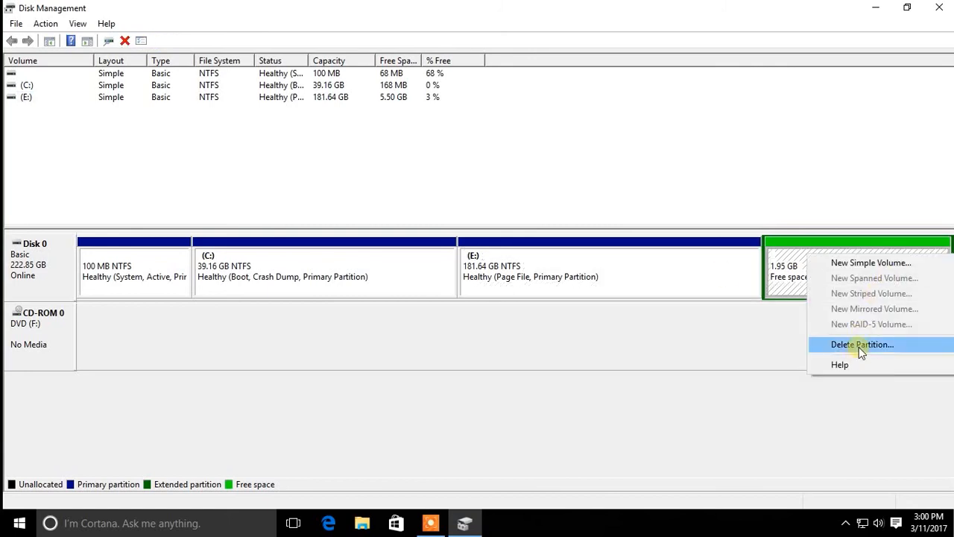
left_click(862, 343)
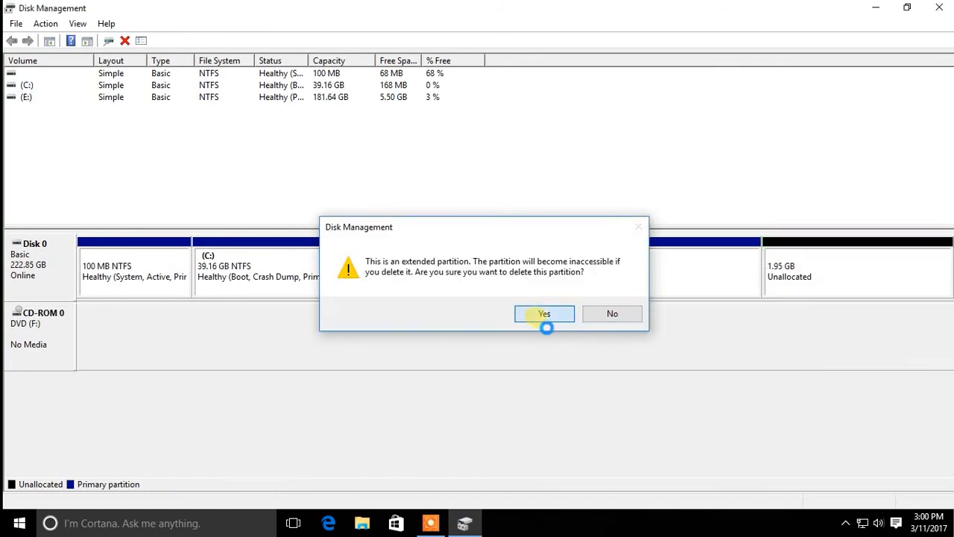
left_click(544, 313)
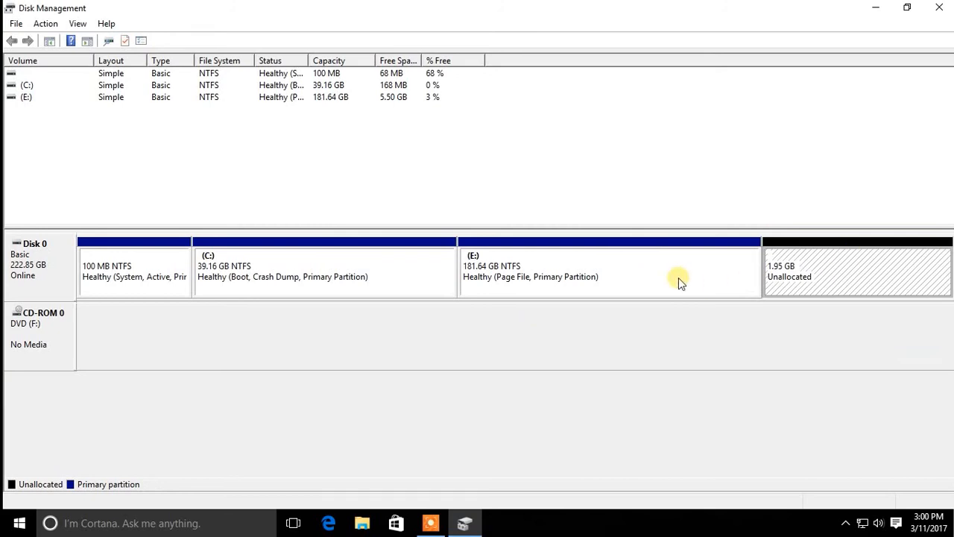
Step: Extend E: by all 1999 MB of unallocated space so it reads 183.59 GB again
right_click(679, 282)
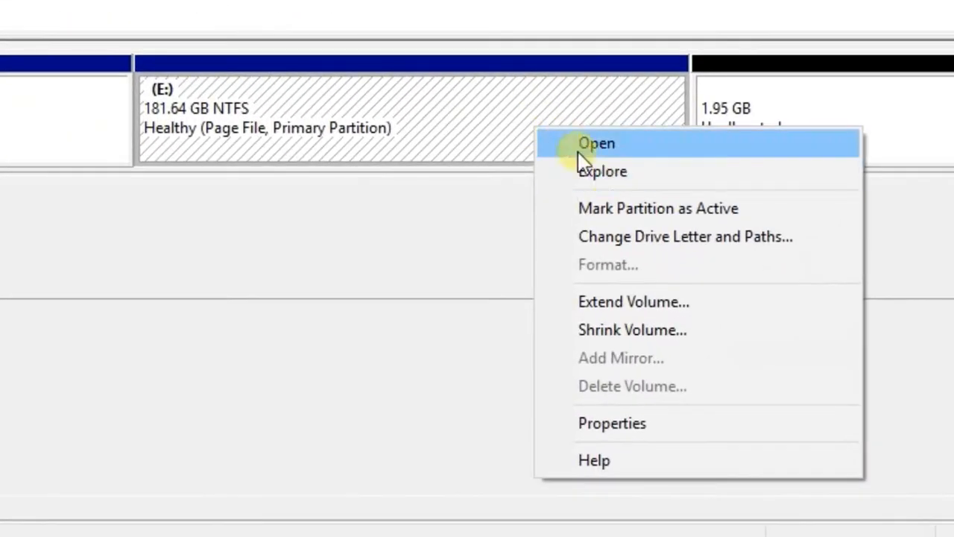
mouse_move(644, 301)
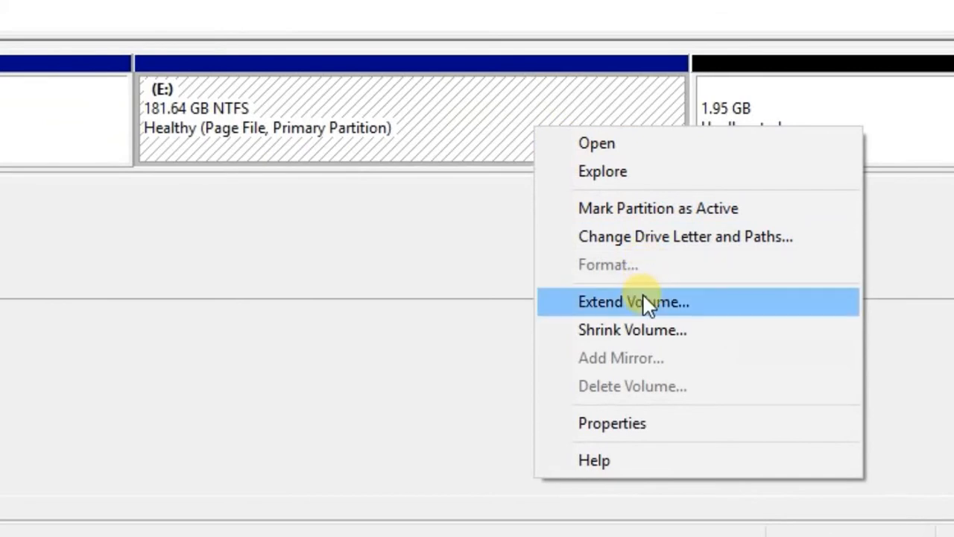
left_click(632, 301)
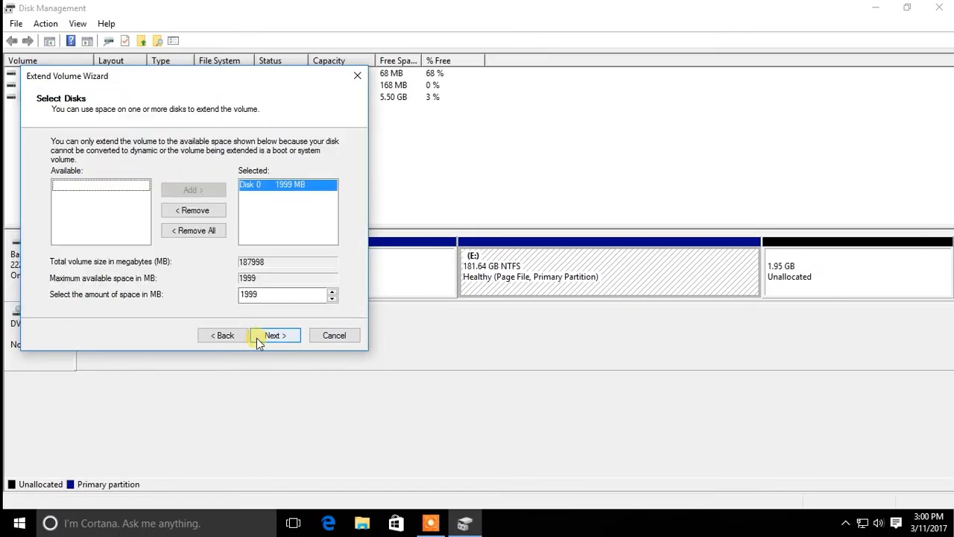
left_click(274, 334)
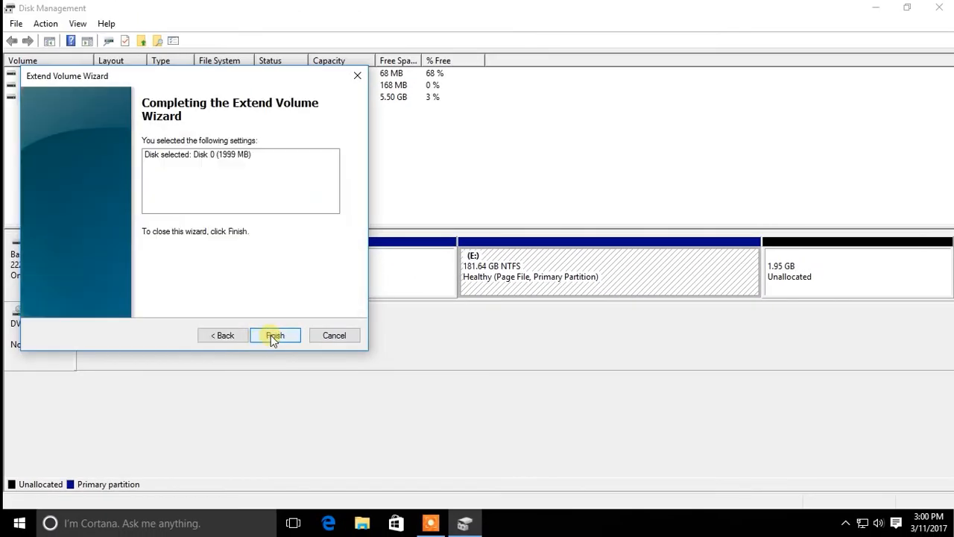
left_click(274, 334)
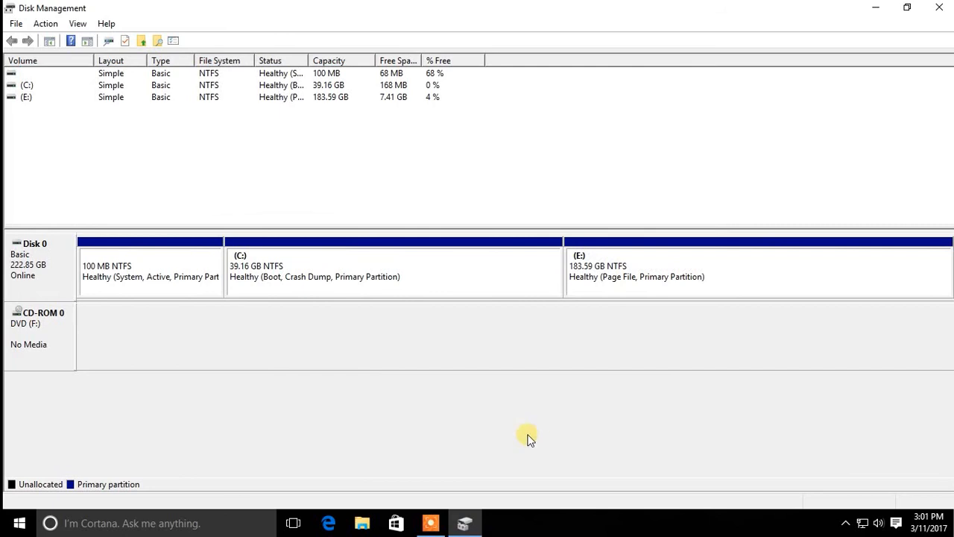
mouse_move(433, 522)
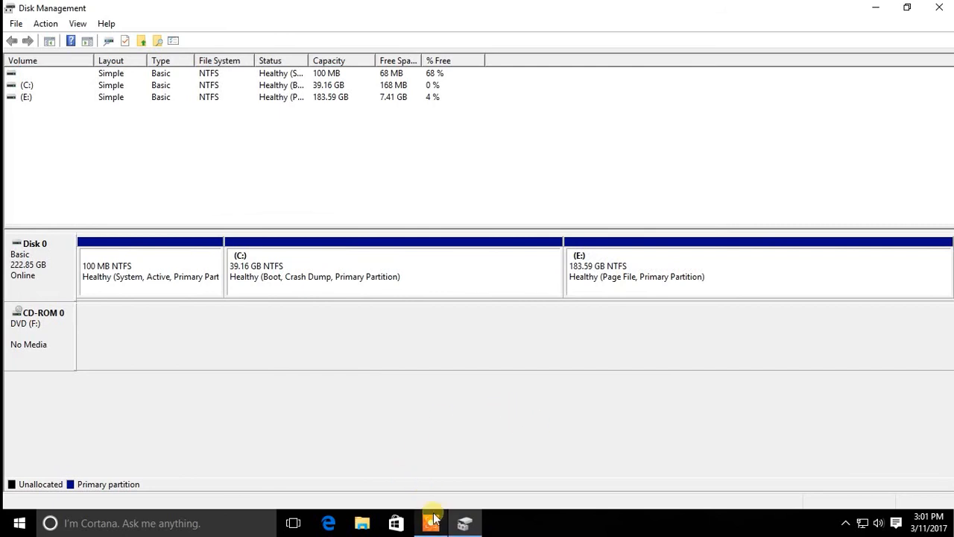